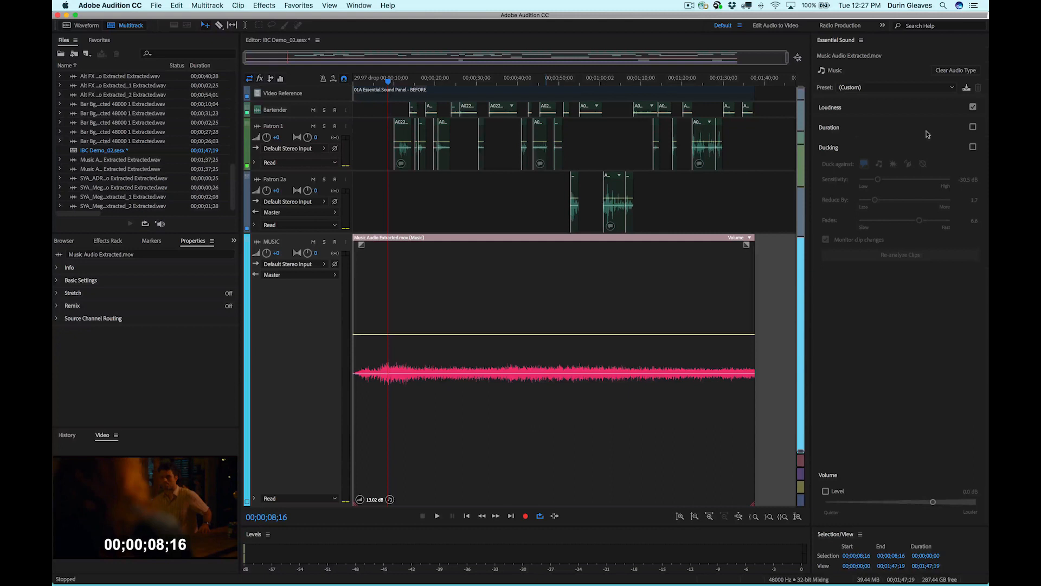
- Turn on Ducking for the music clip against dialogue, then turn it off, flattening the volume
click(972, 147)
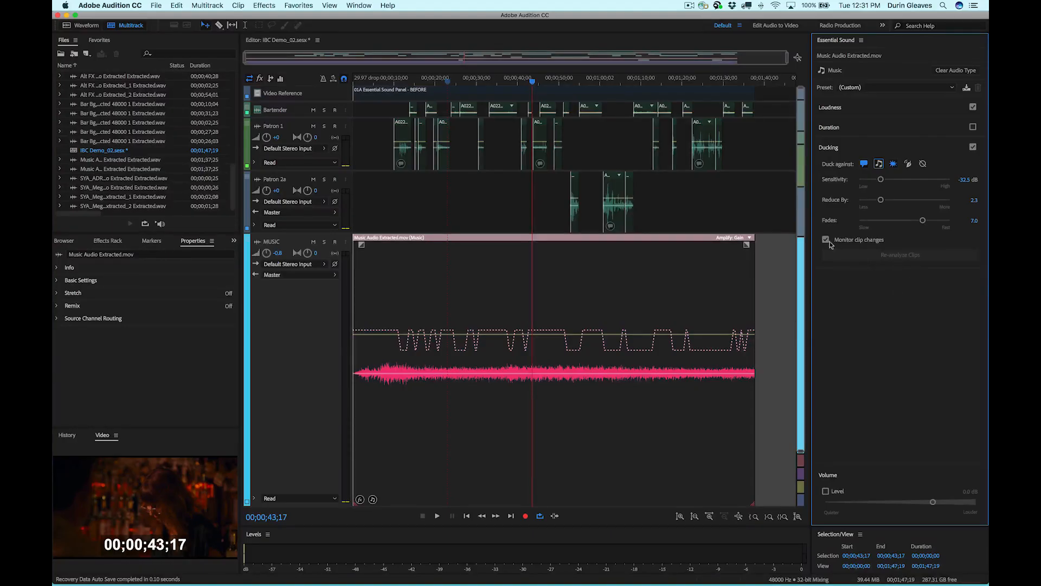
click(826, 239)
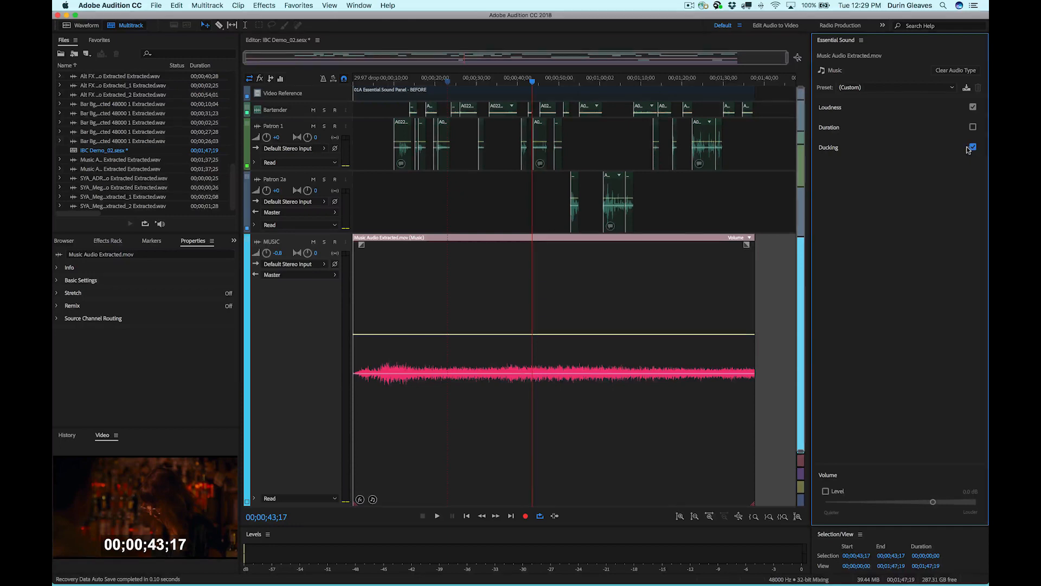
- Re-enable Ducking so the music dips again at -36.0 dB sensitivity and 4.0 reduction
click(972, 147)
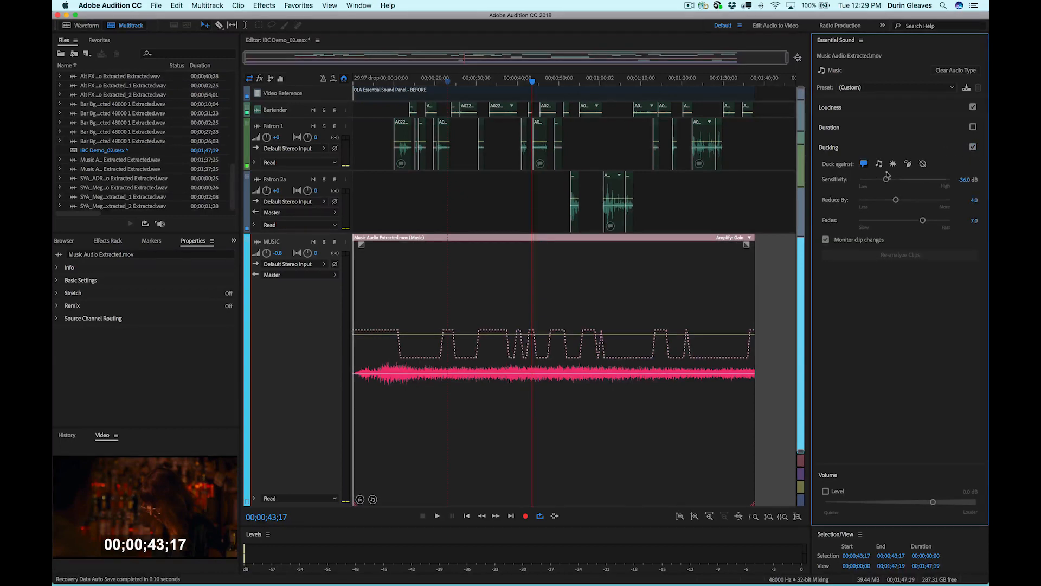